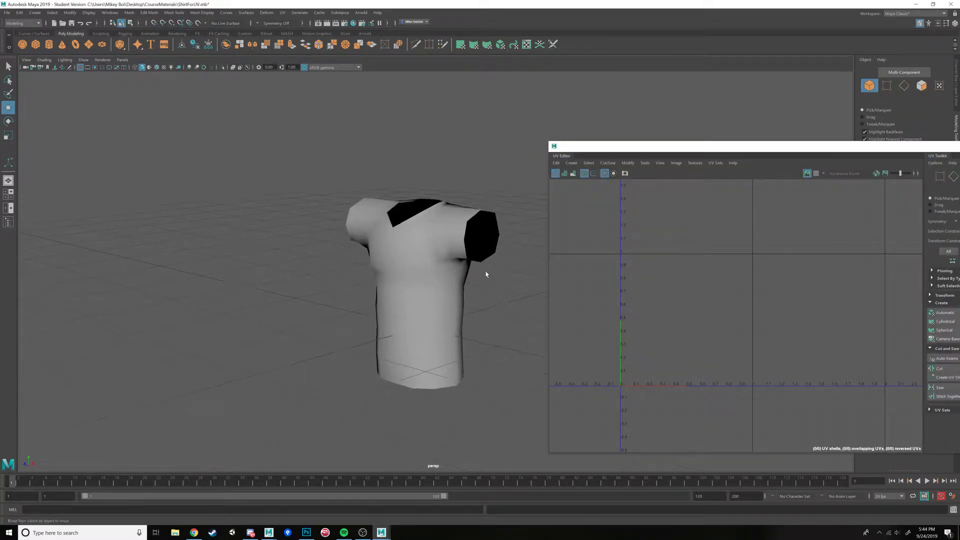
Select the T-shirt mesh so its existing UVs show in the docked UV Editor
left_click(410, 294)
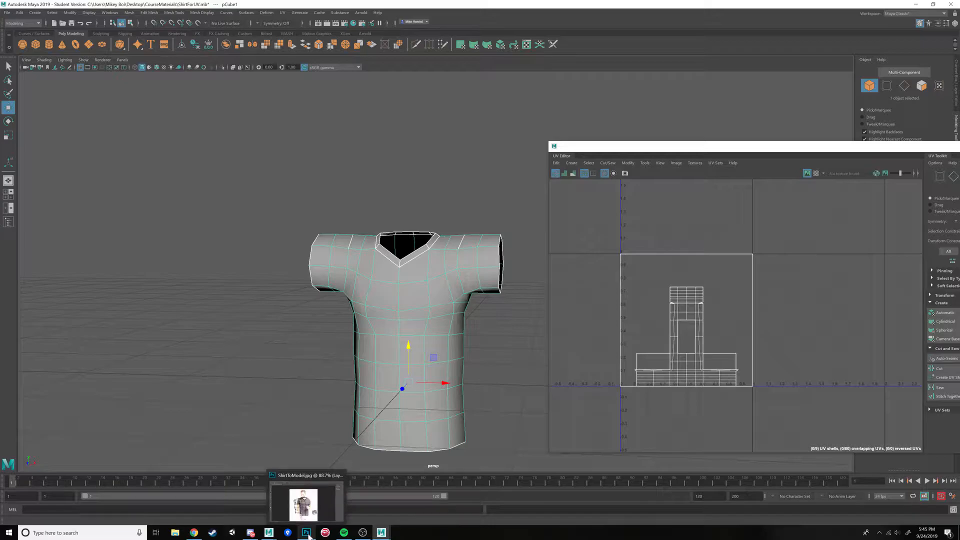
left_click(306, 532)
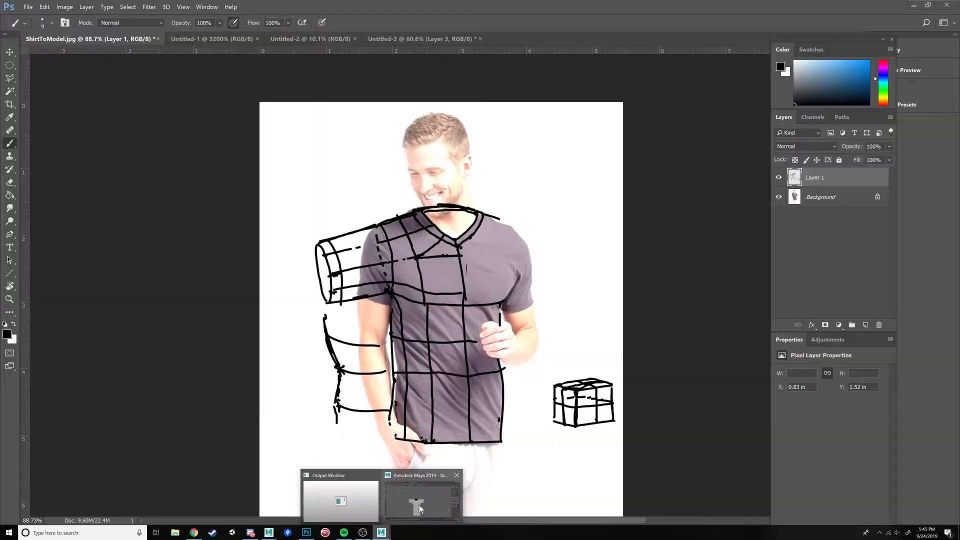
left_click(421, 499)
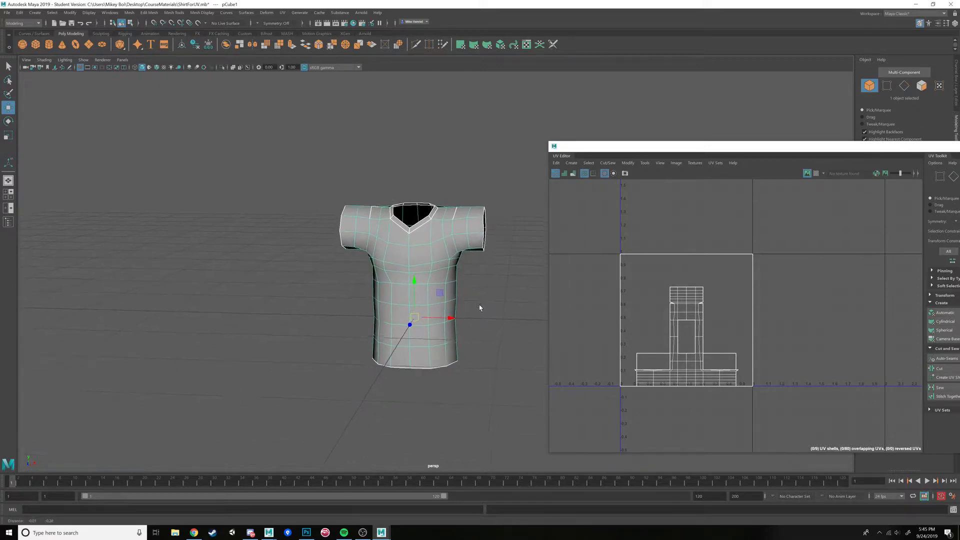
Enlarge the UV Editor, select all shirt faces, and open the projection methods list
left_click_drag(479, 308, 464, 303)
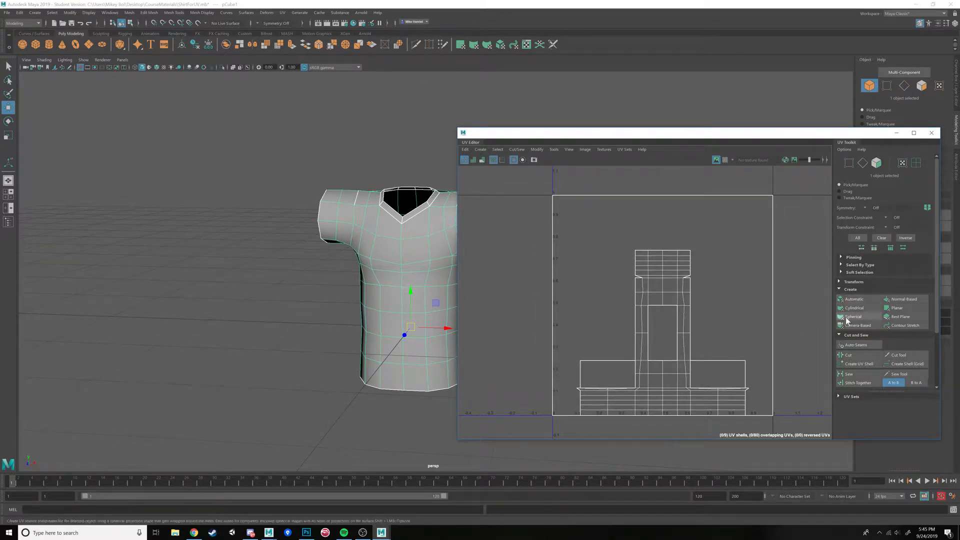
mouse_move(854, 300)
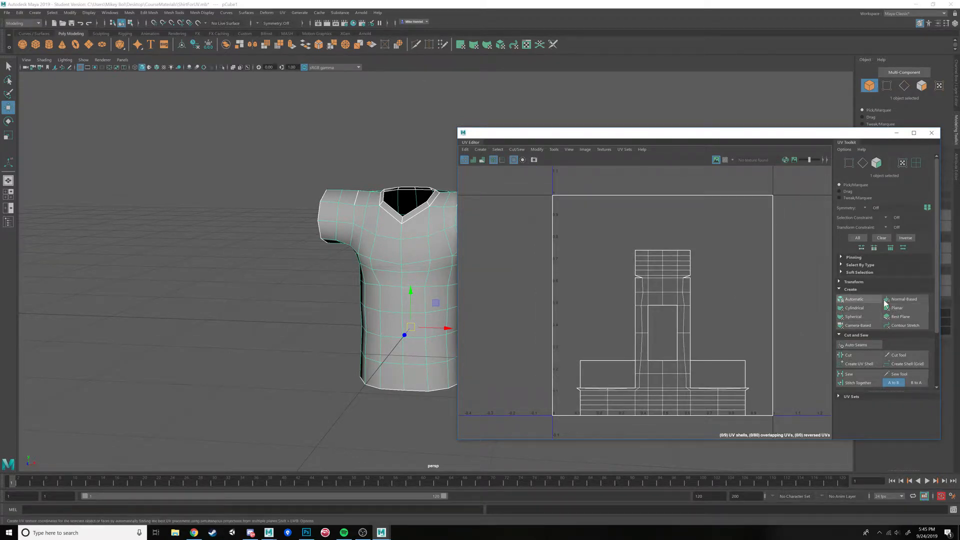
left_click(480, 149)
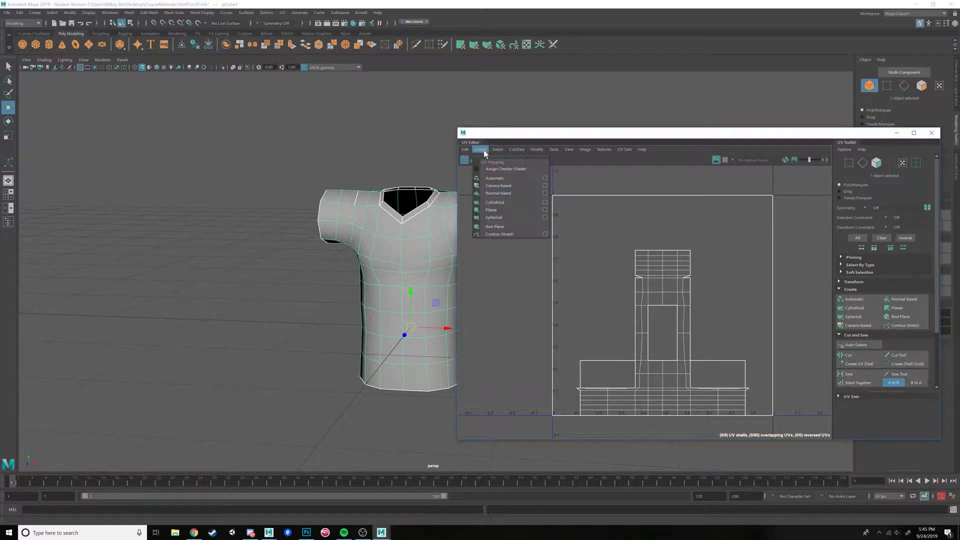
mouse_move(491, 210)
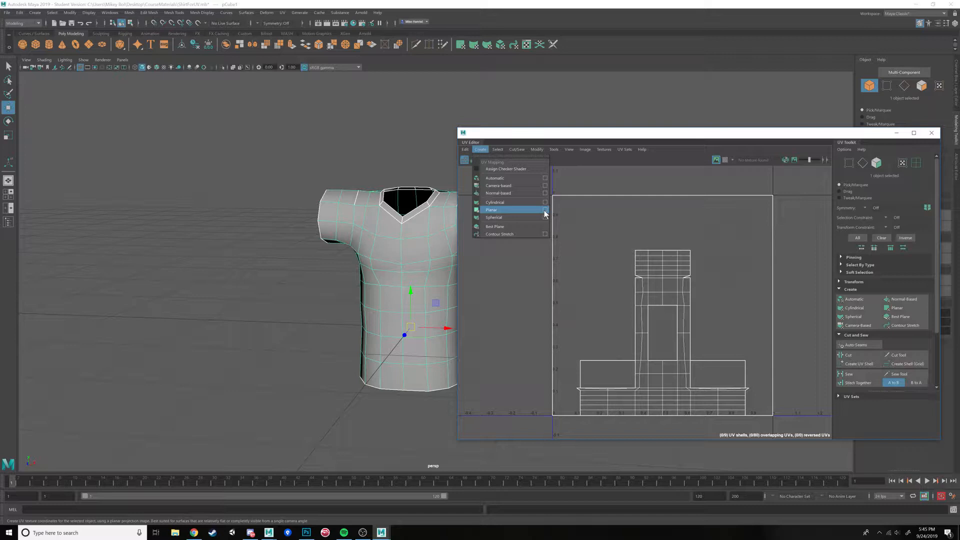
left_click(494, 218)
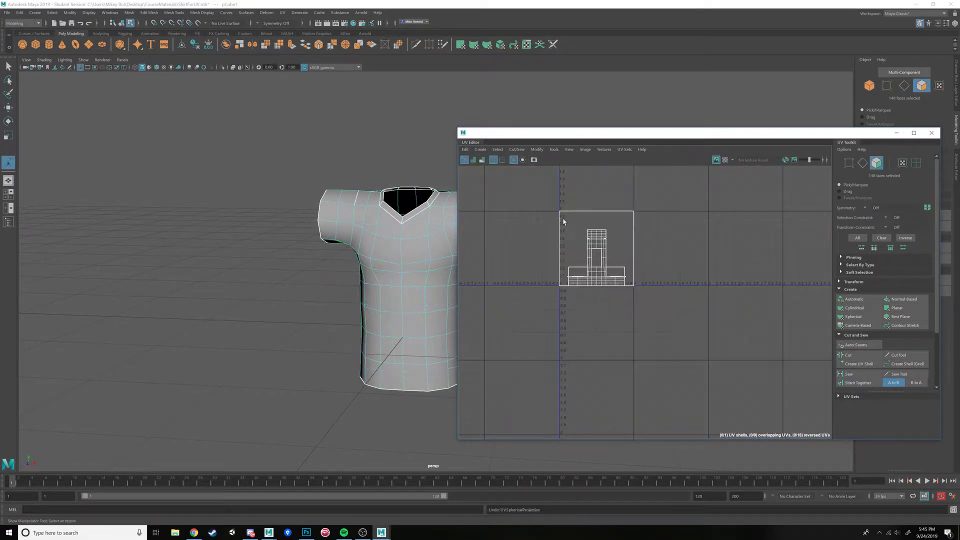
left_click(480, 149)
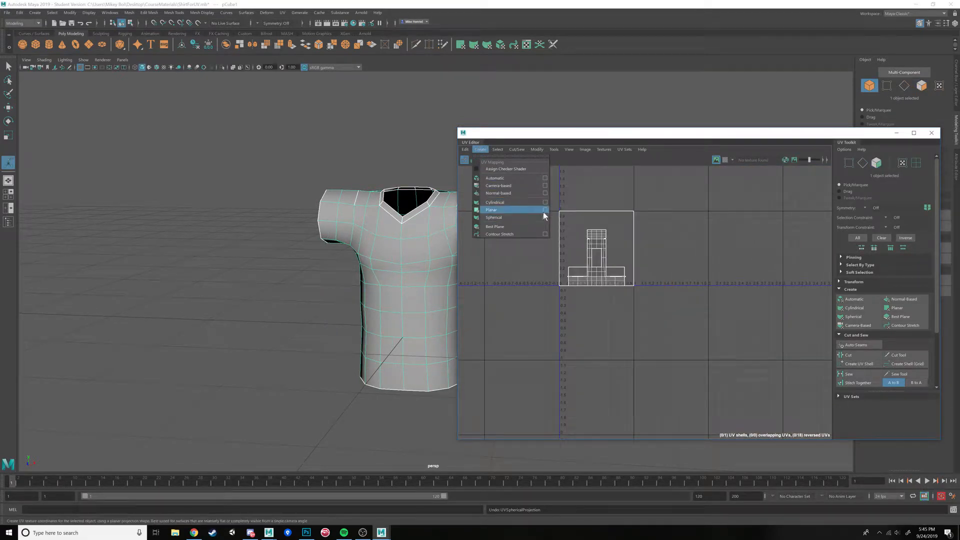
Apply a planar UV projection from the Z axis to flatten the shirt front
left_click(545, 209)
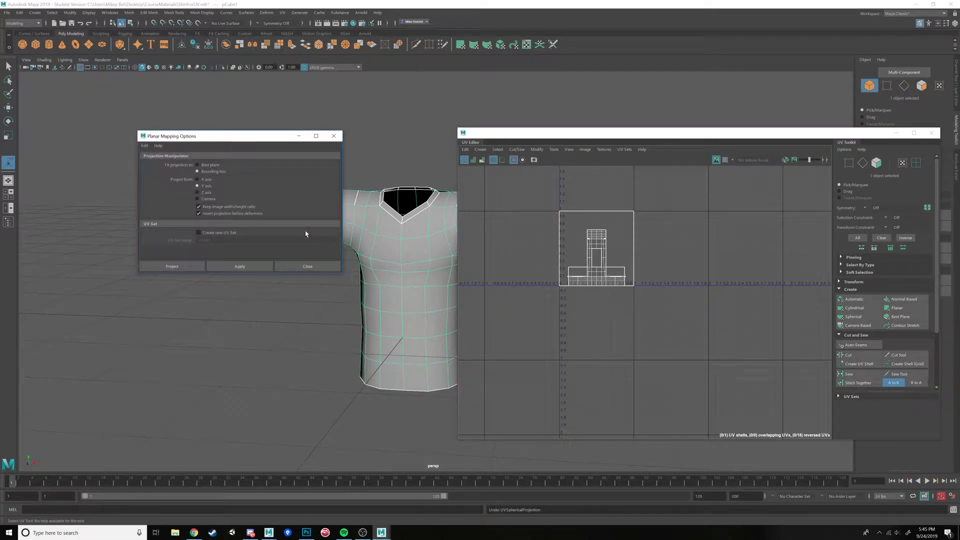
left_click_drag(215, 136, 214, 187)
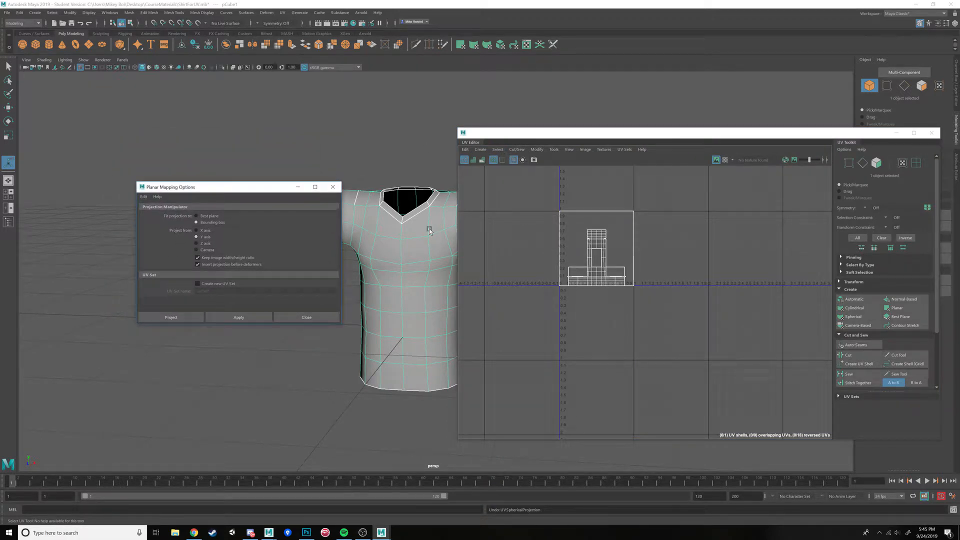
left_click(481, 149)
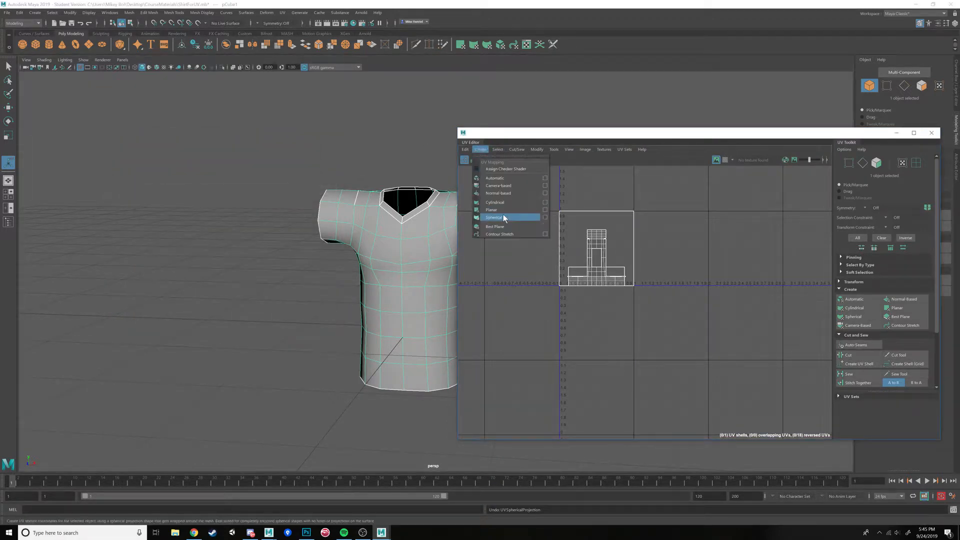
left_click(494, 217)
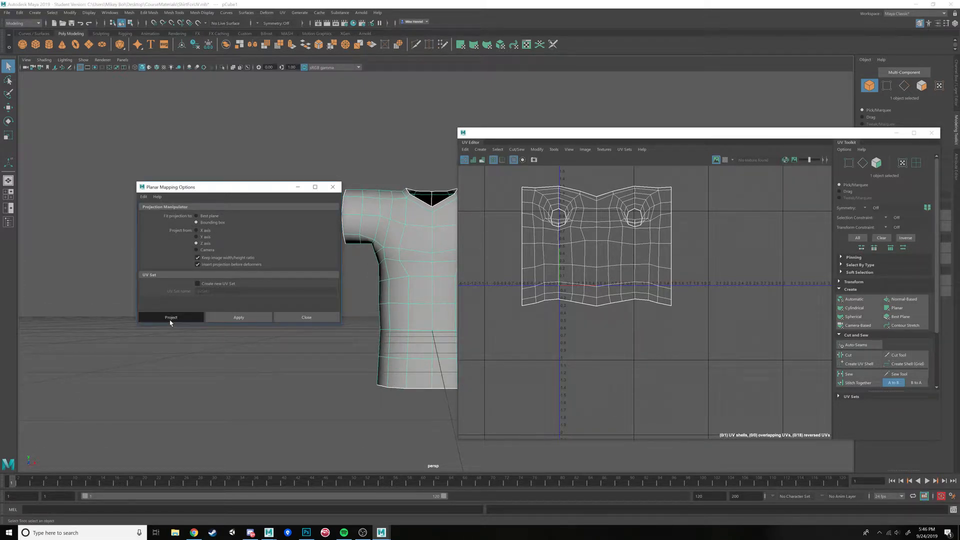
left_click(171, 317)
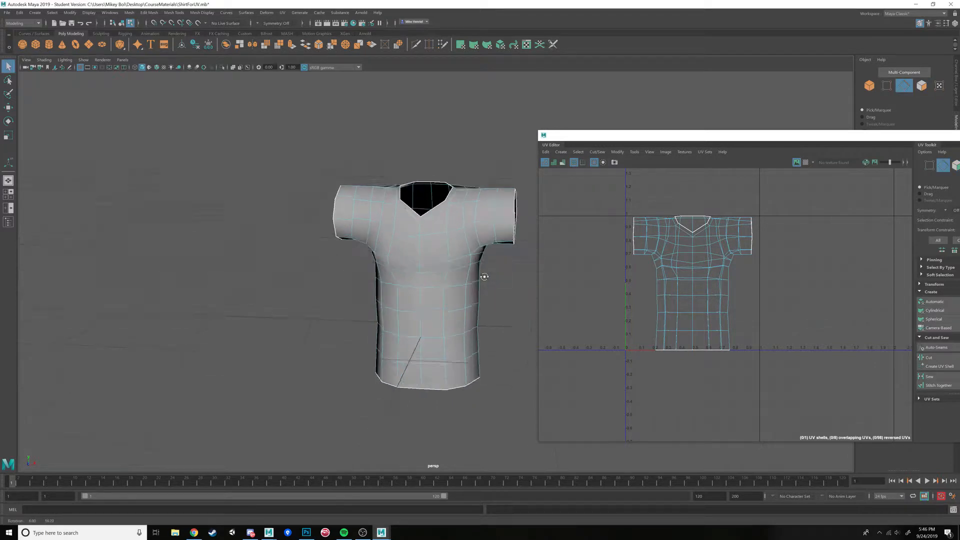
Orbit around the shirt and switch to Face selection mode for the torso
left_click_drag(484, 276, 460, 270)
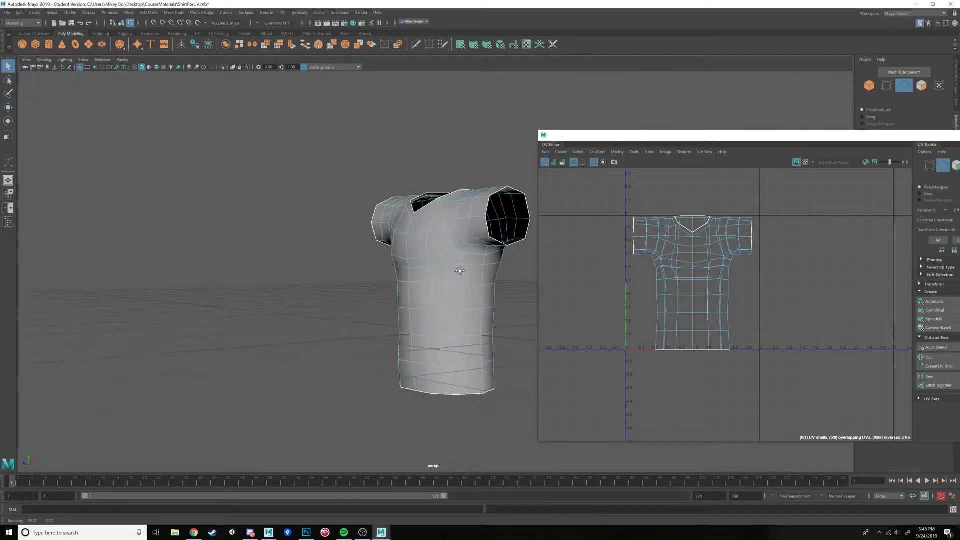
left_click_drag(459, 271, 480, 273)
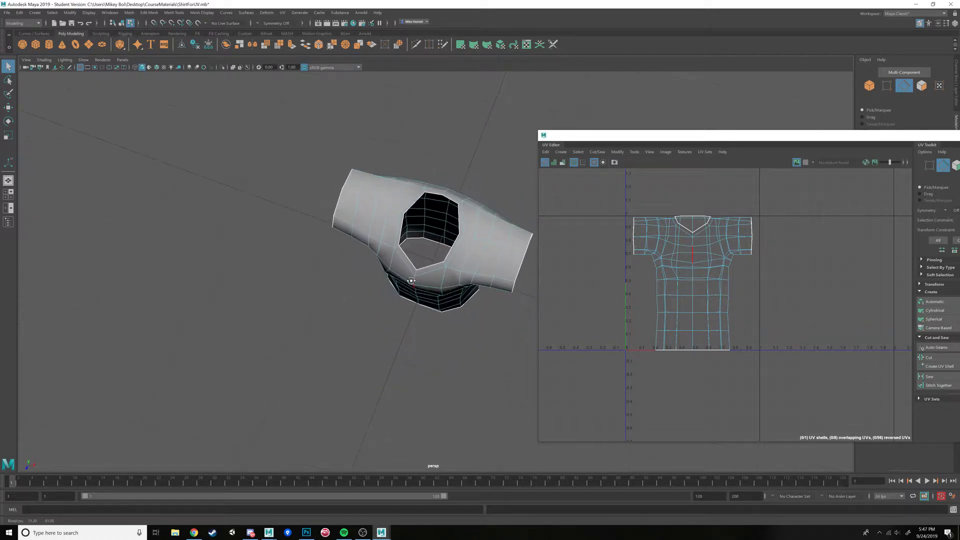
left_click_drag(410, 281, 429, 245)
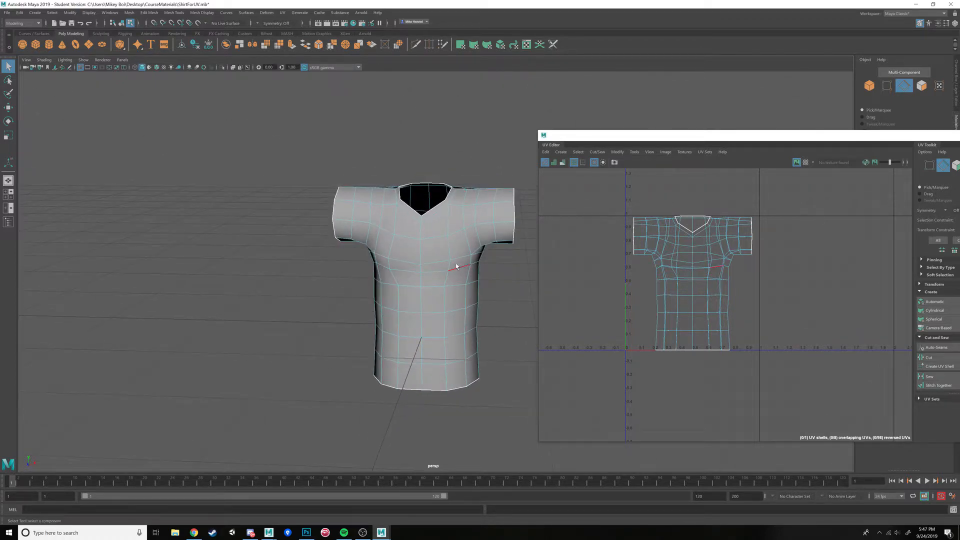
left_click_drag(456, 267, 475, 261)
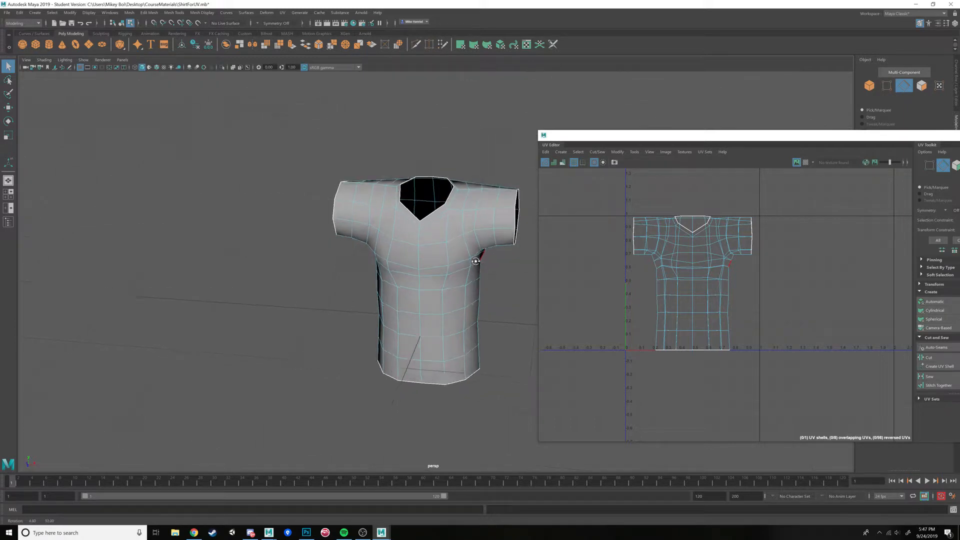
right_click(460, 275)
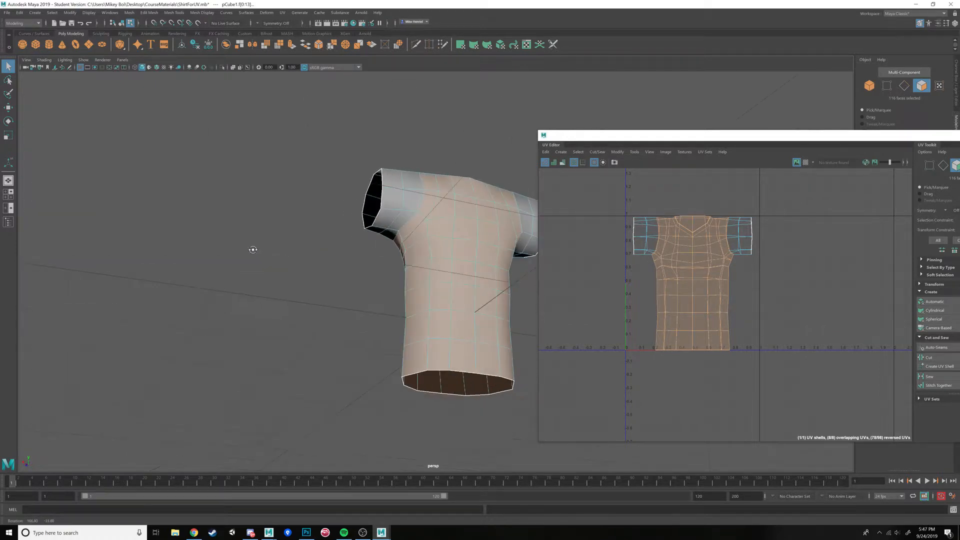
Switch the selection from faces to edges and pick edges on the shirt
left_click_drag(253, 249, 324, 246)
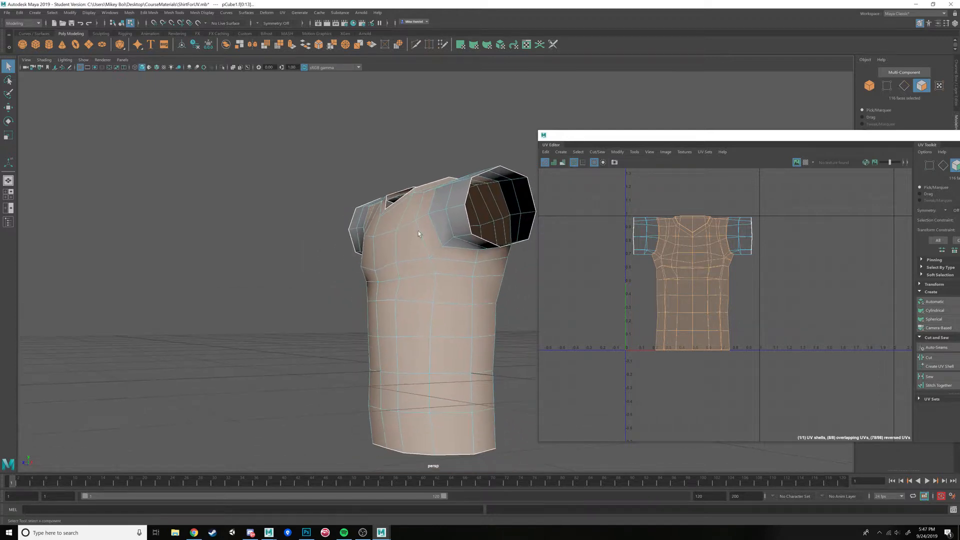
left_click(484, 254)
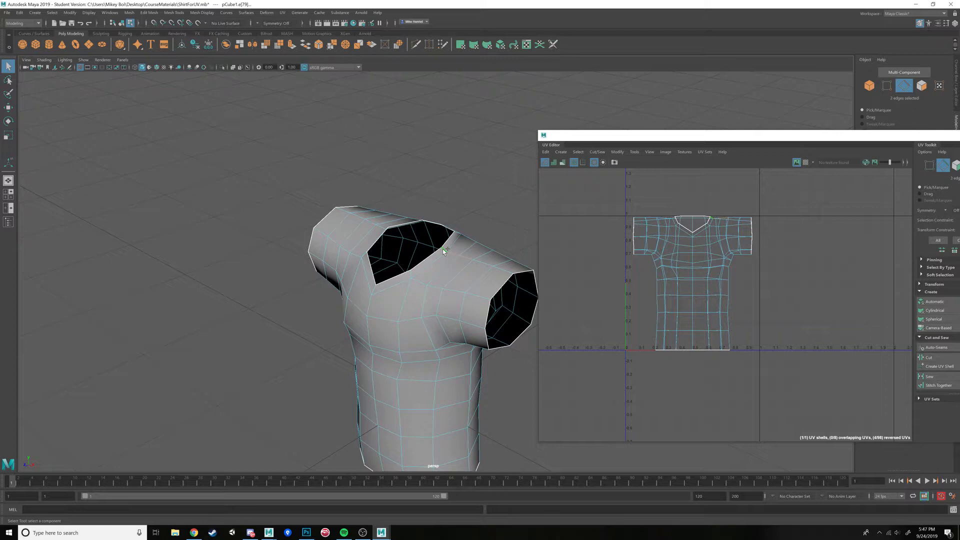
Cut the first shoulder seam so one sleeve becomes its own UV shell
left_click(468, 263)
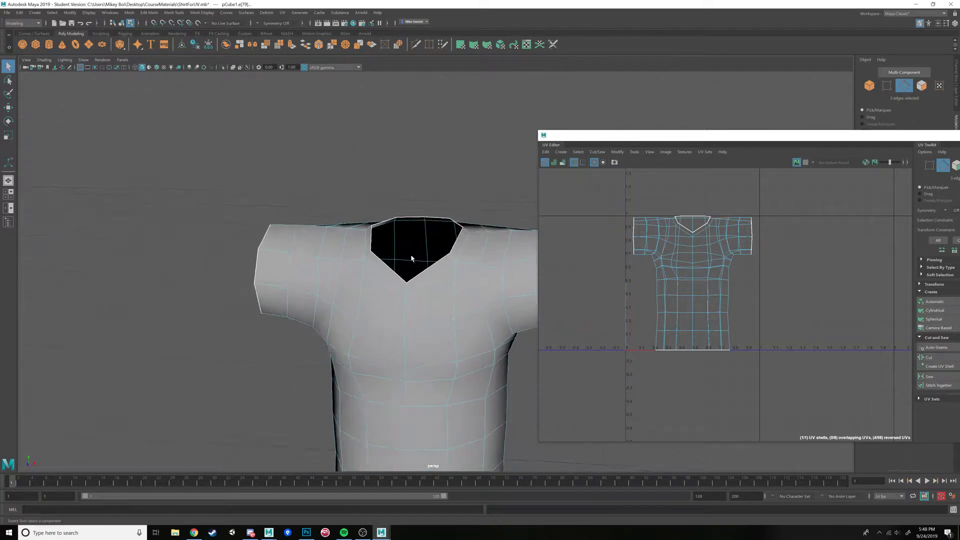
left_click_drag(410, 257, 453, 291)
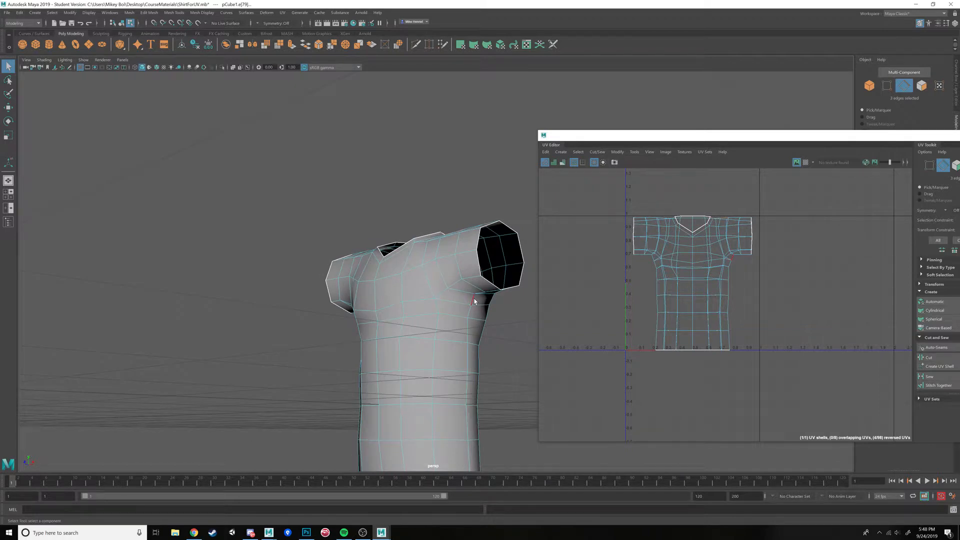
mouse_move(651, 268)
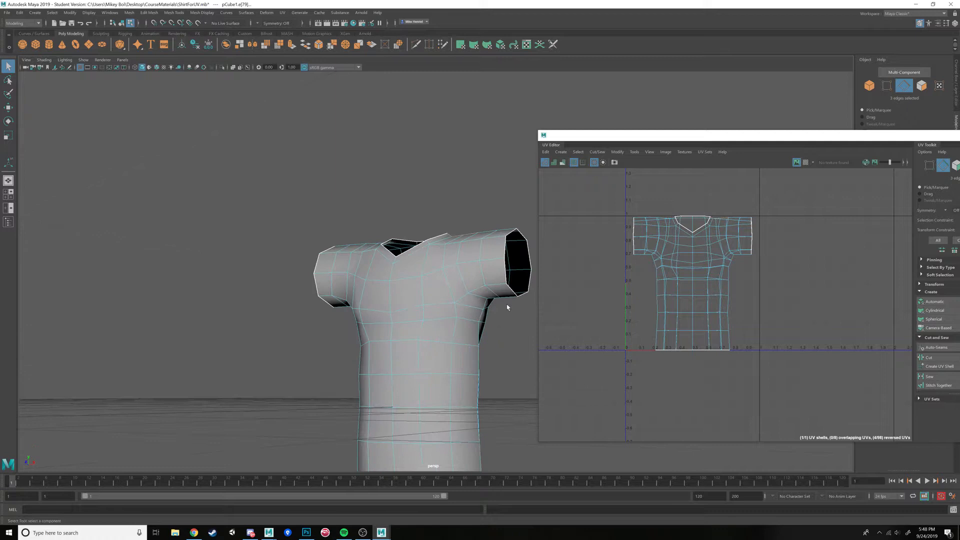
mouse_move(593, 99)
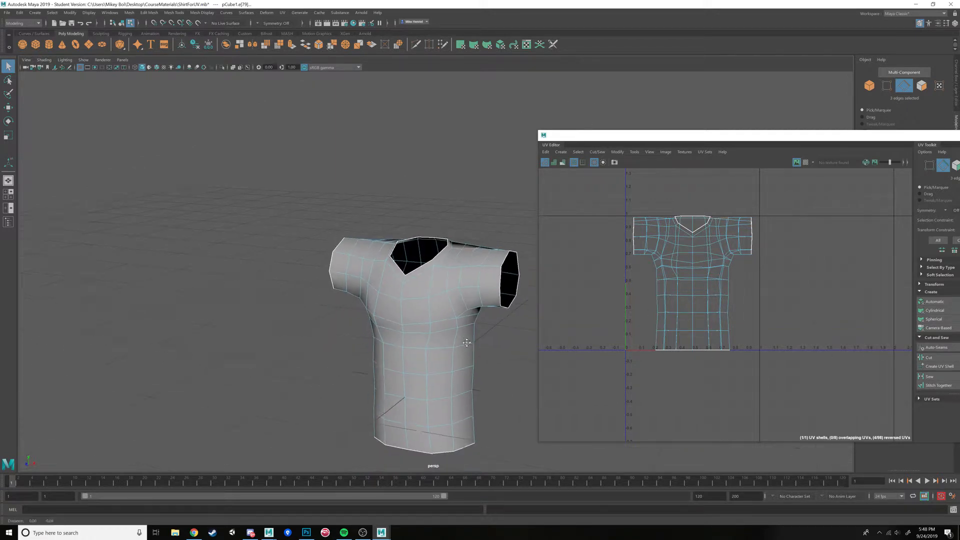
left_click_drag(469, 343, 464, 281)
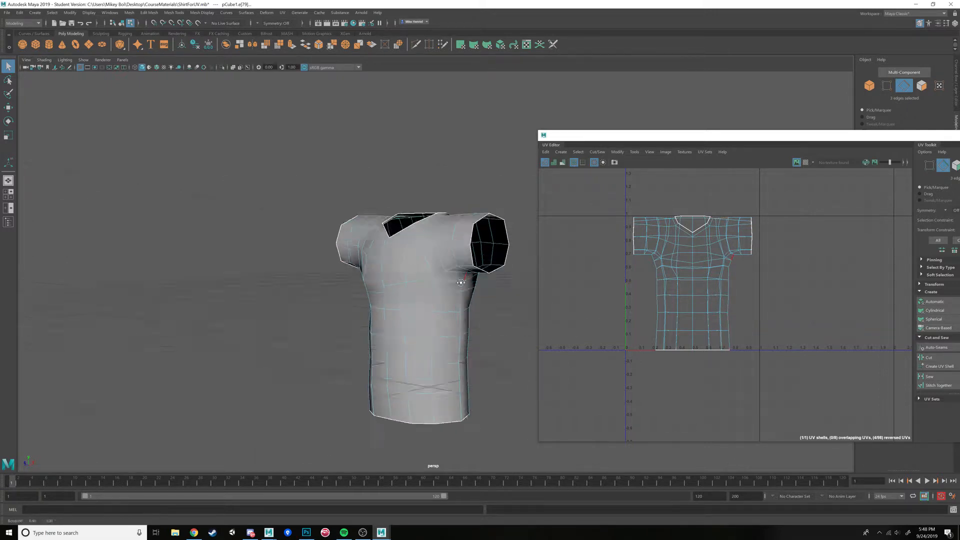
left_click_drag(460, 282, 447, 324)
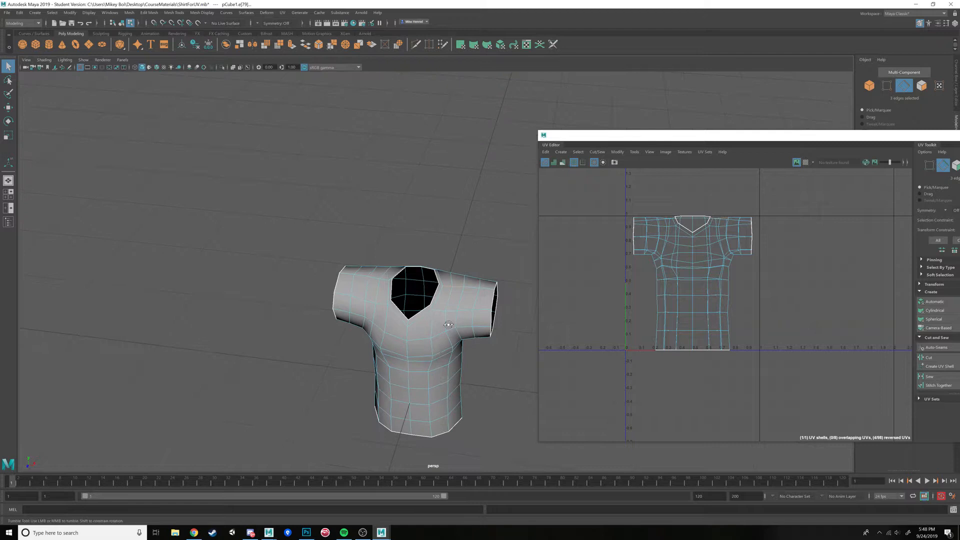
left_click_drag(447, 325, 444, 248)
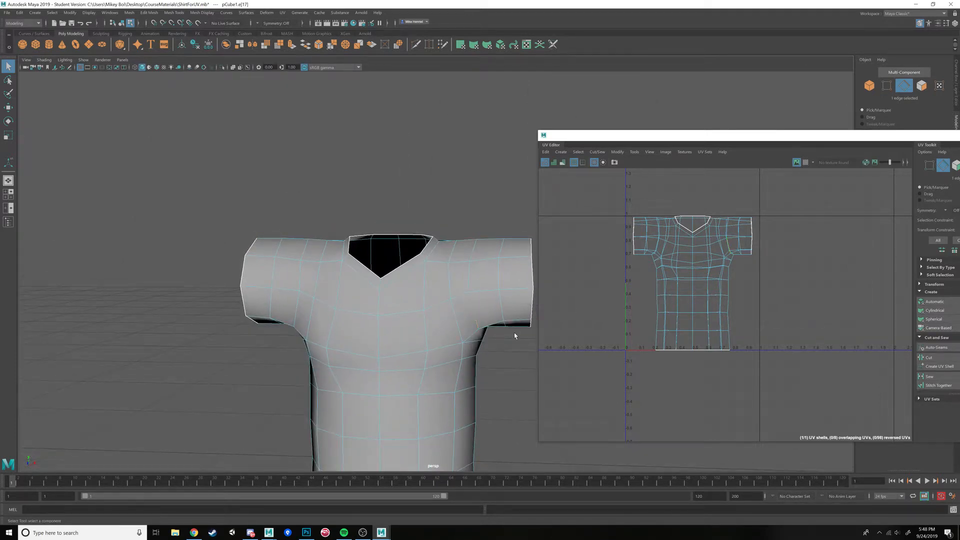
left_click_drag(515, 335, 512, 345)
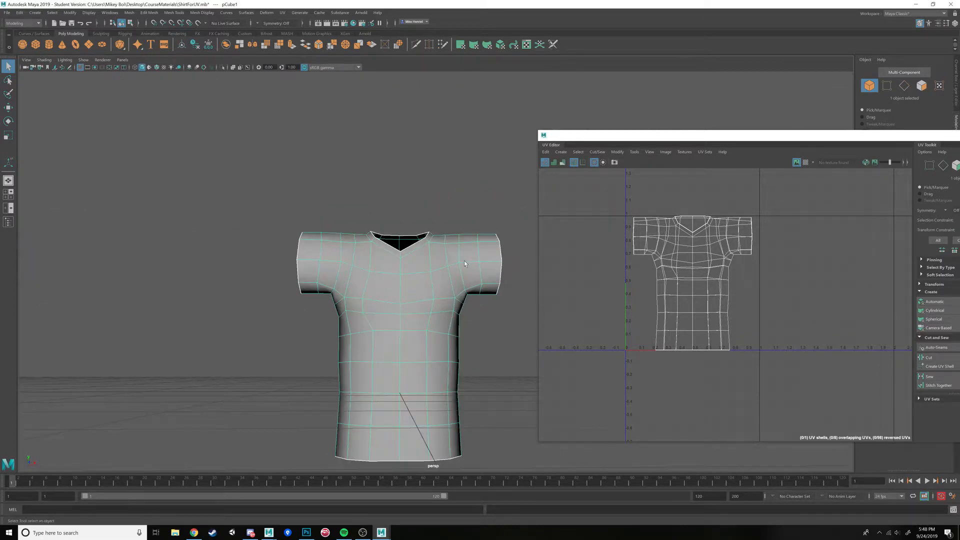
Orbit behind the shirt and select the other sleeve's shoulder edge loop
left_click_drag(463, 263, 472, 309)
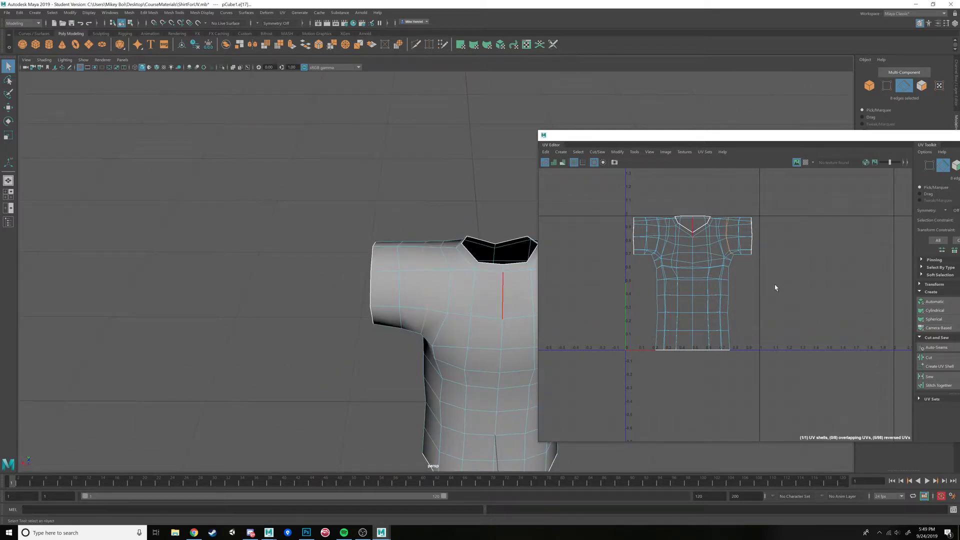
mouse_move(935, 319)
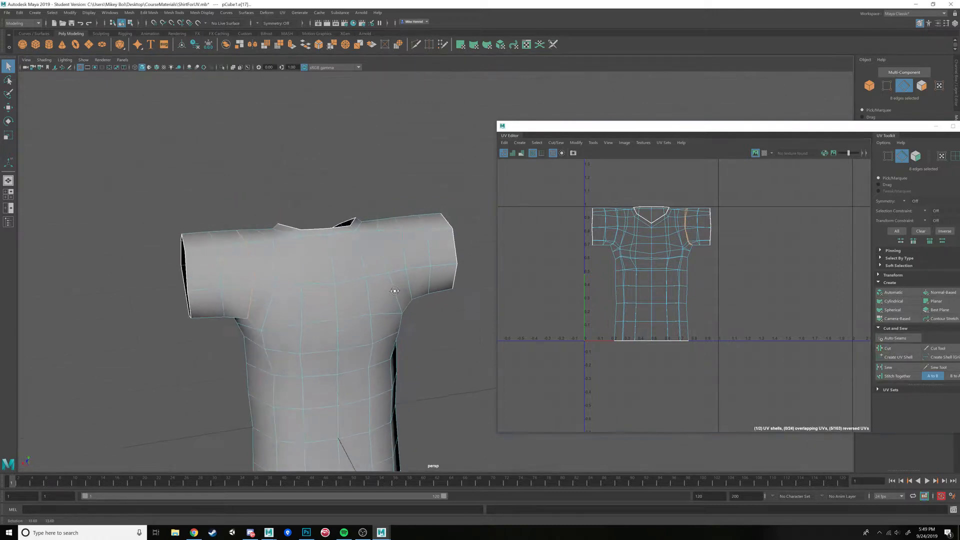
left_click_drag(395, 291, 410, 278)
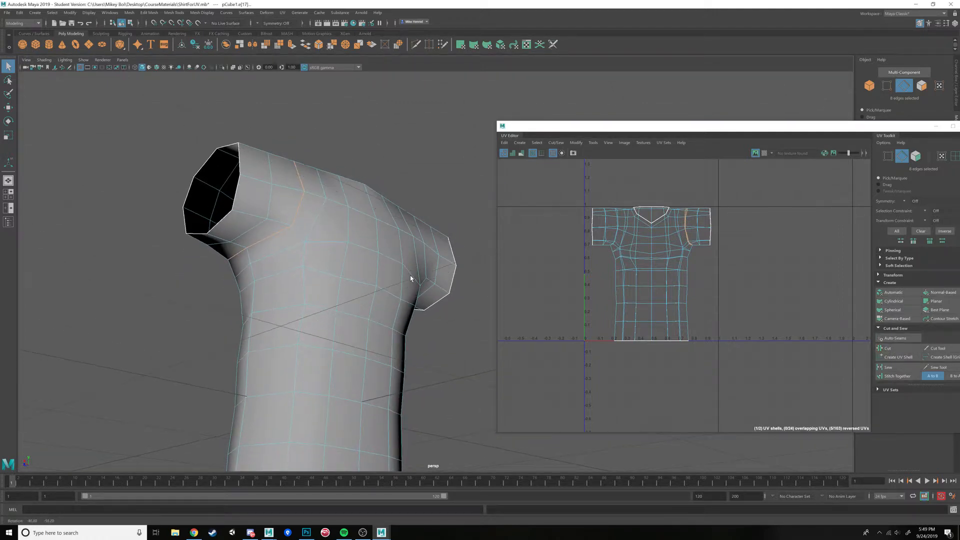
left_click(409, 273)
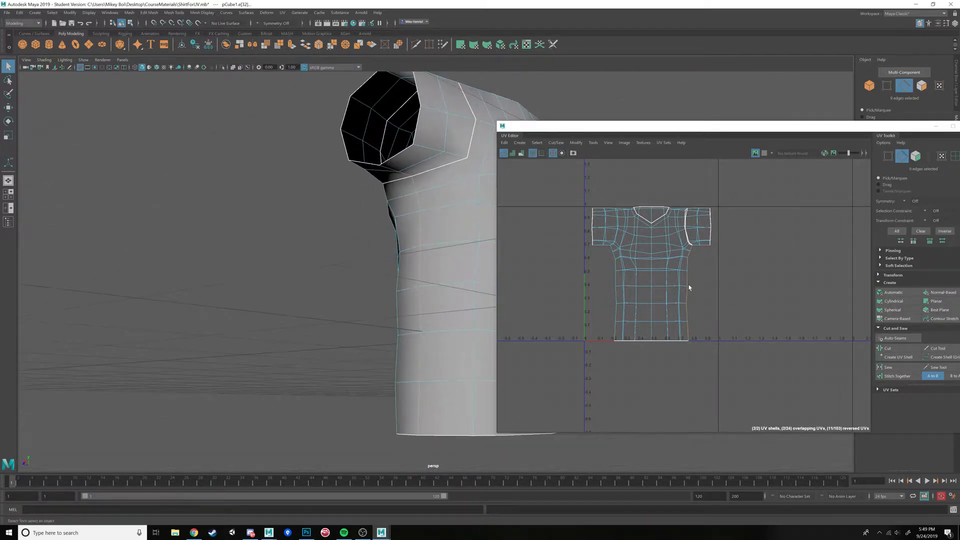
mouse_move(762, 290)
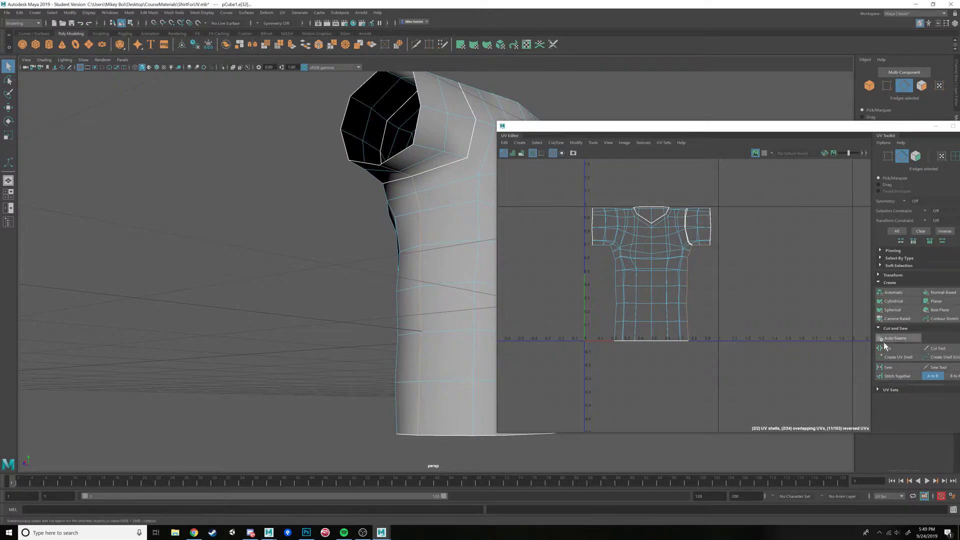
Cut UVs along the second shoulder edge loop, freeing the other sleeve
left_click(889, 348)
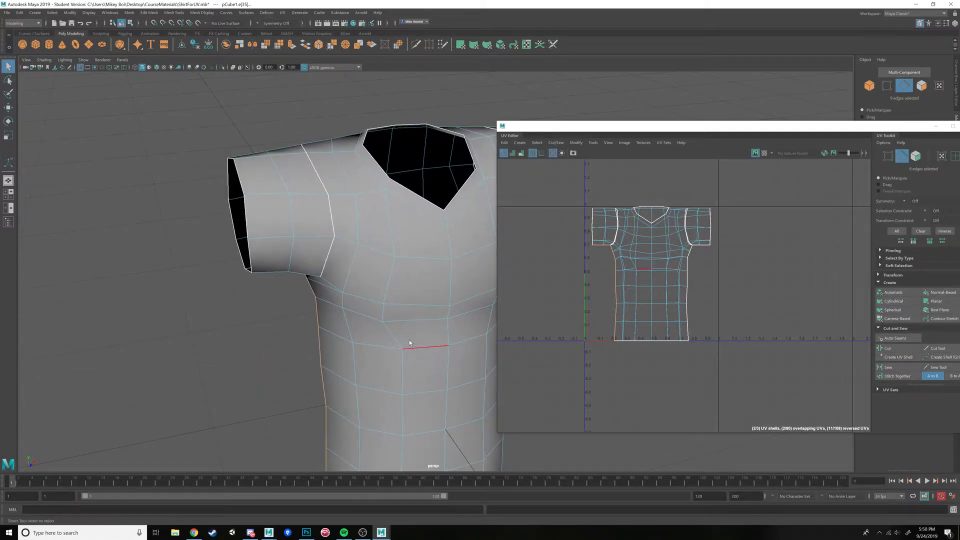
left_click_drag(410, 342, 376, 316)
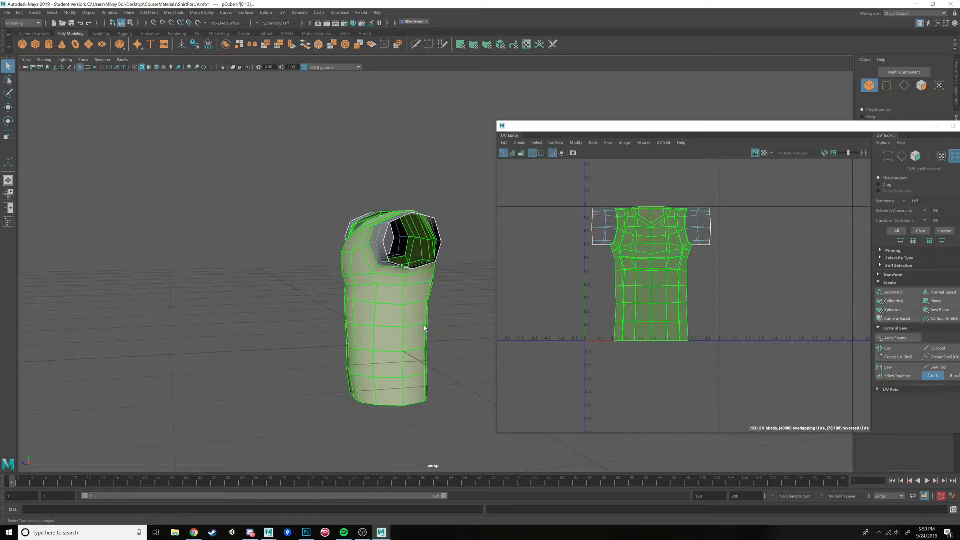
Orbit around the shirt to inspect the separated body shell from the front
left_click_drag(429, 306, 447, 355)
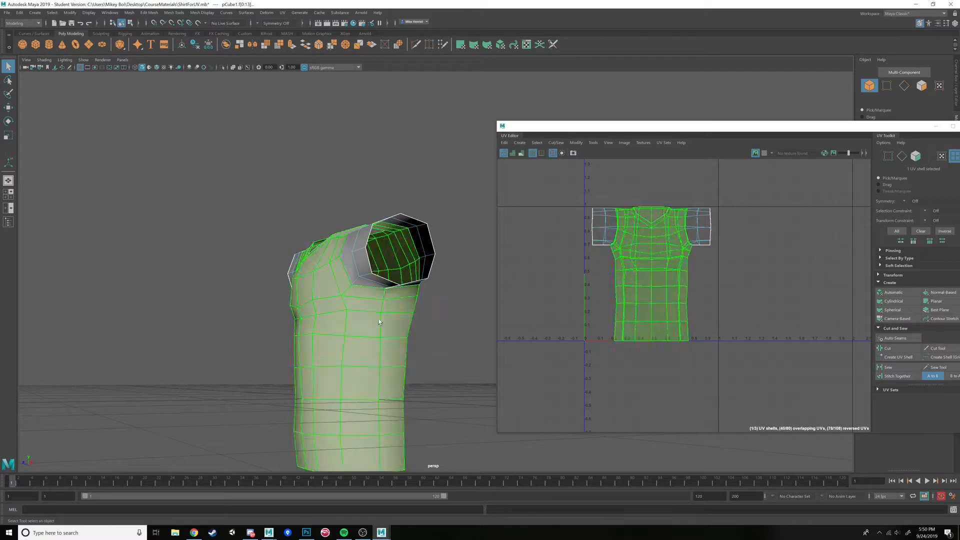
left_click_drag(380, 318, 327, 349)
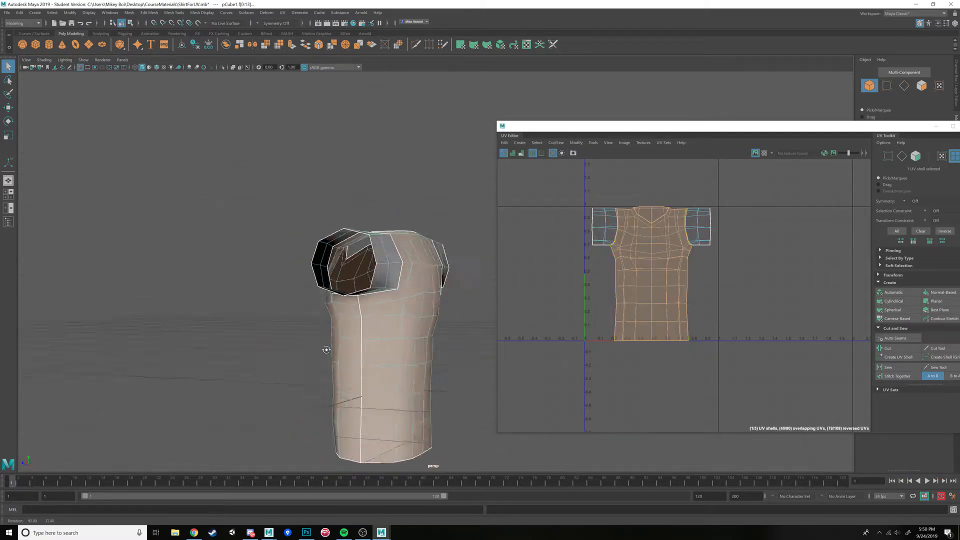
left_click_drag(326, 350, 408, 401)
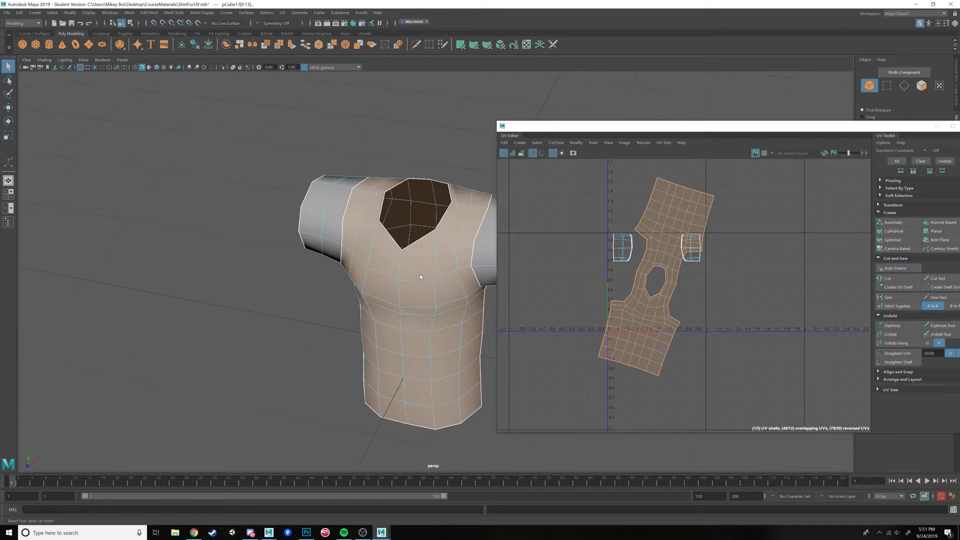
Pick an edge near the shirt's neckline and shoulder
left_click(764, 152)
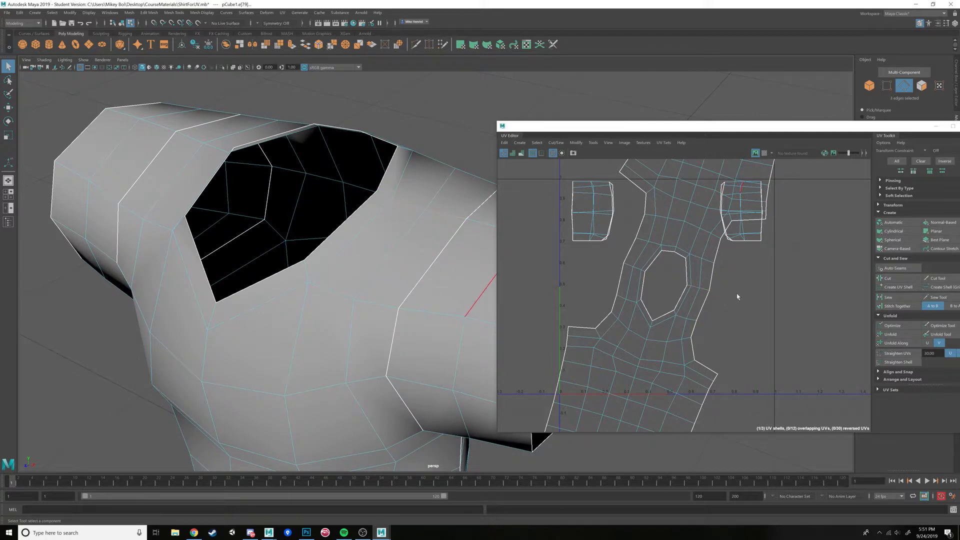
mouse_move(640, 273)
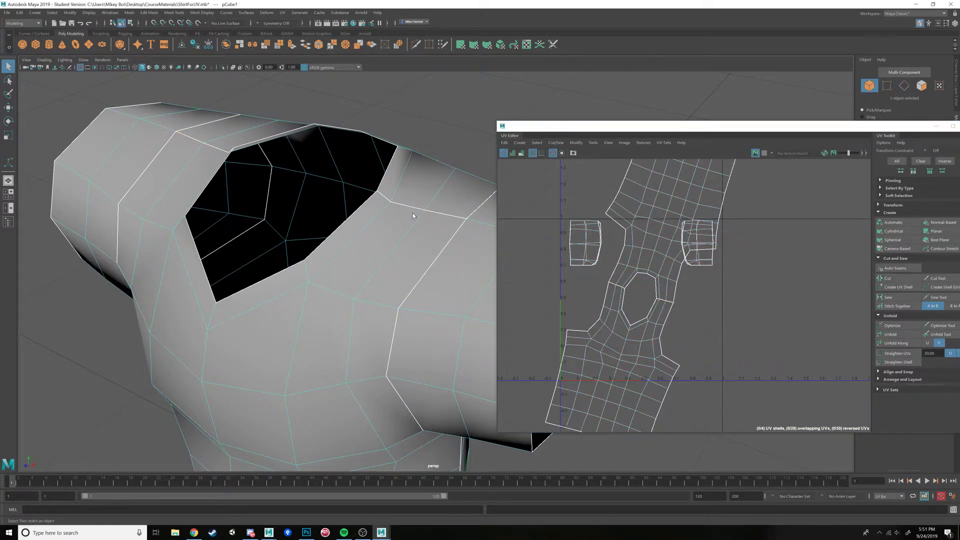
mouse_move(420, 226)
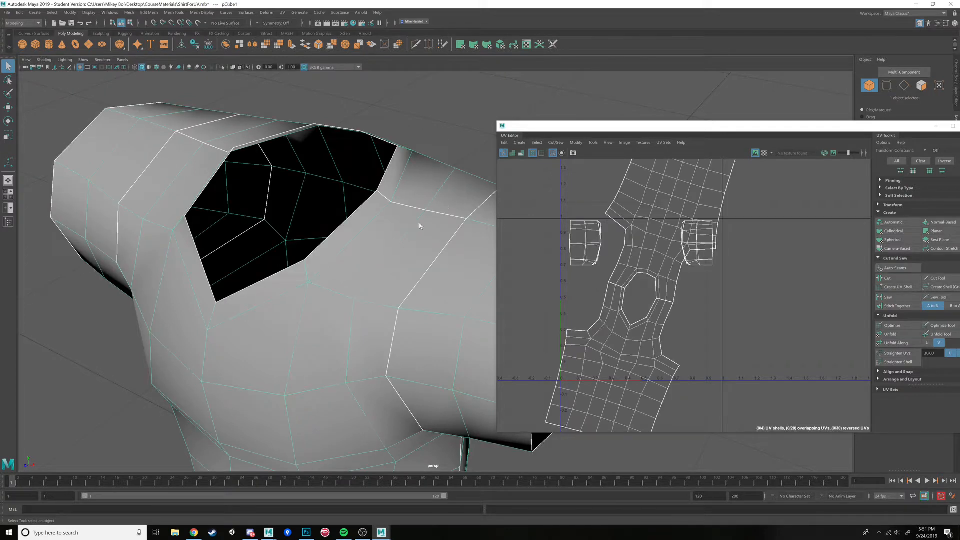
mouse_move(363, 187)
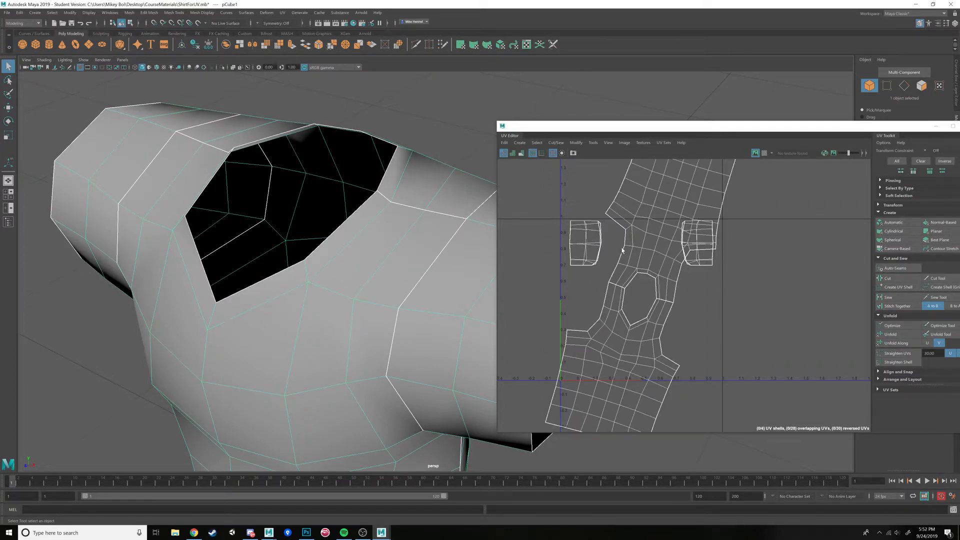
Turn on Texture Border Edges so UV seams display as thick lines
left_click(149, 12)
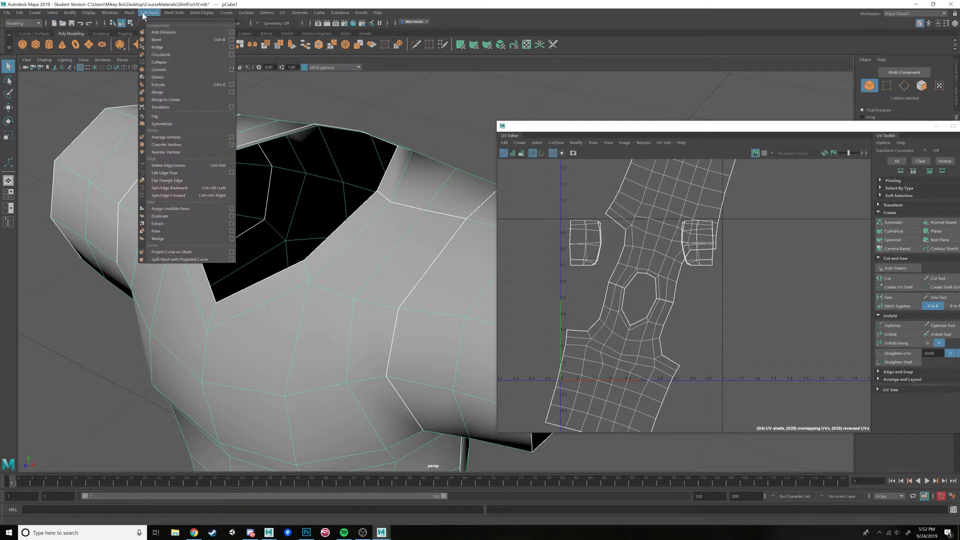
left_click(89, 12)
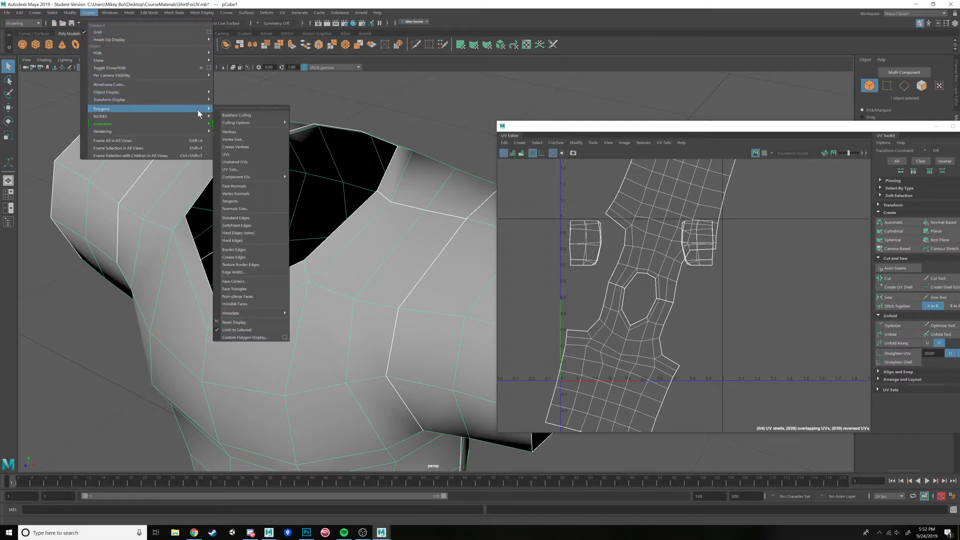
mouse_move(241, 264)
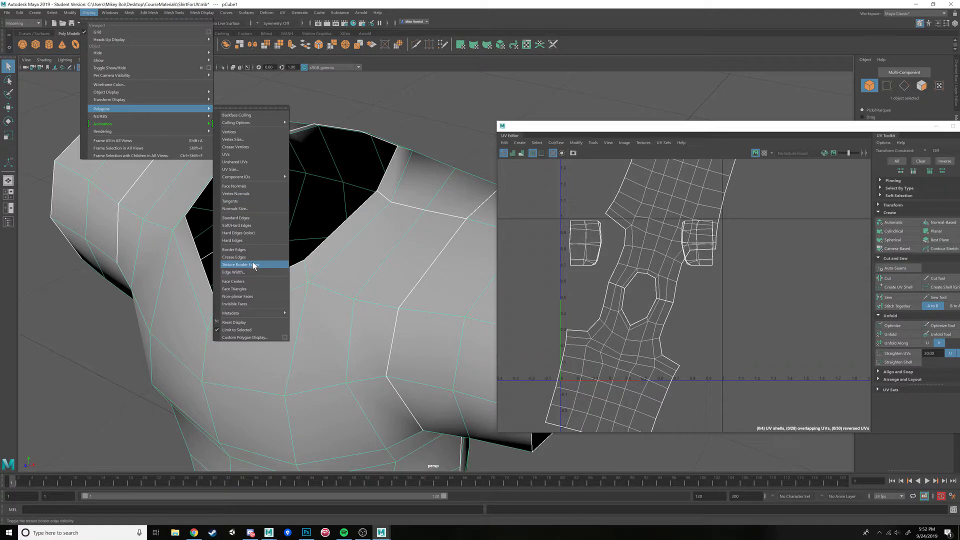
left_click(240, 265)
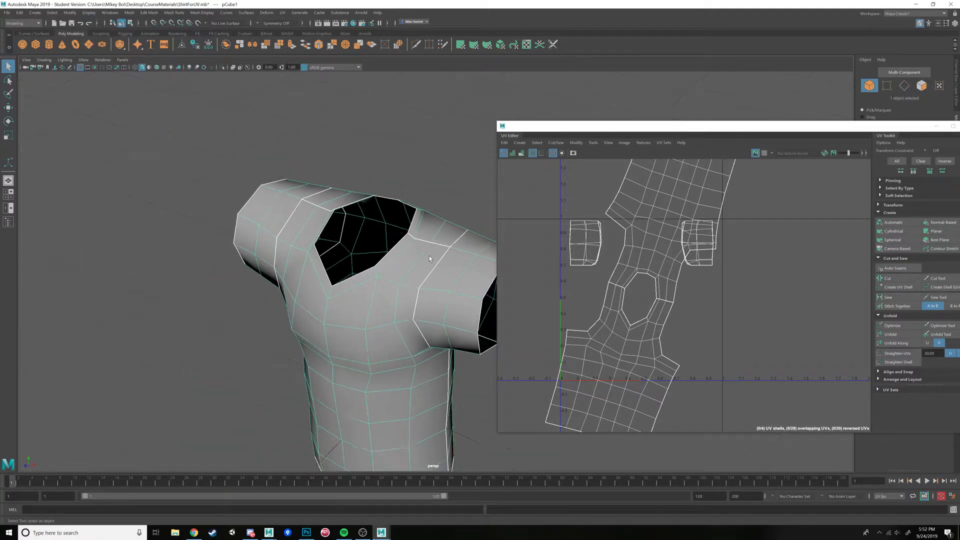
right_click(637, 270)
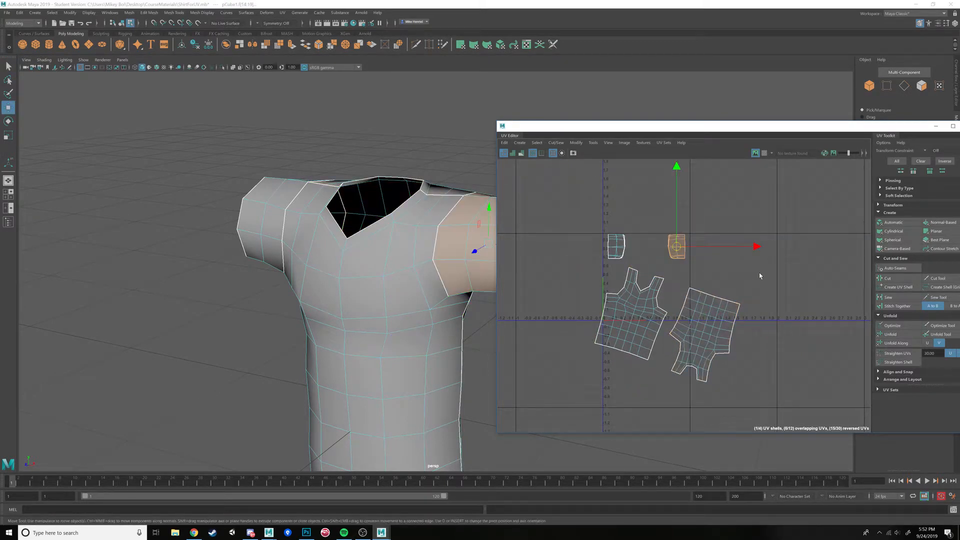
Unfold both sleeve shells into flat strips and scale all four shells down to fit
left_click(892, 334)
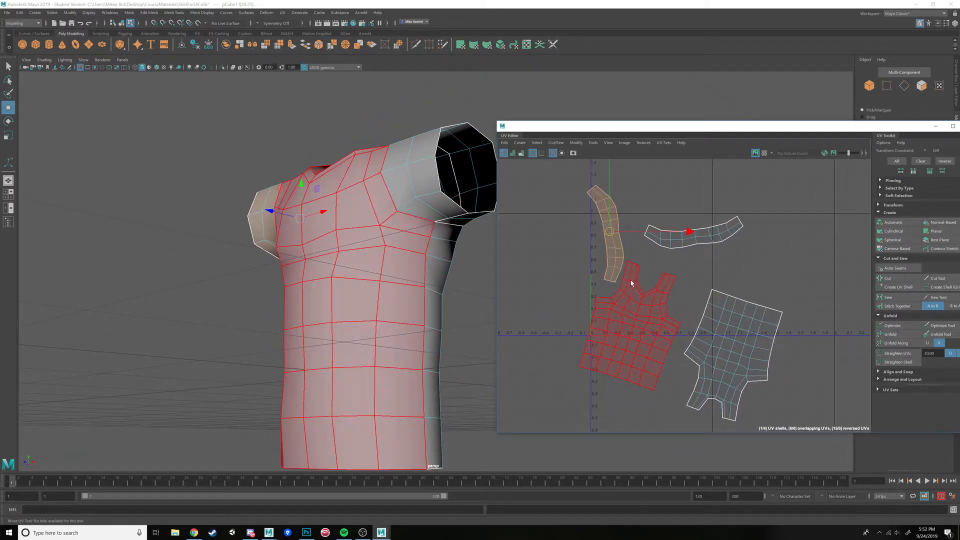
right_click(631, 283)
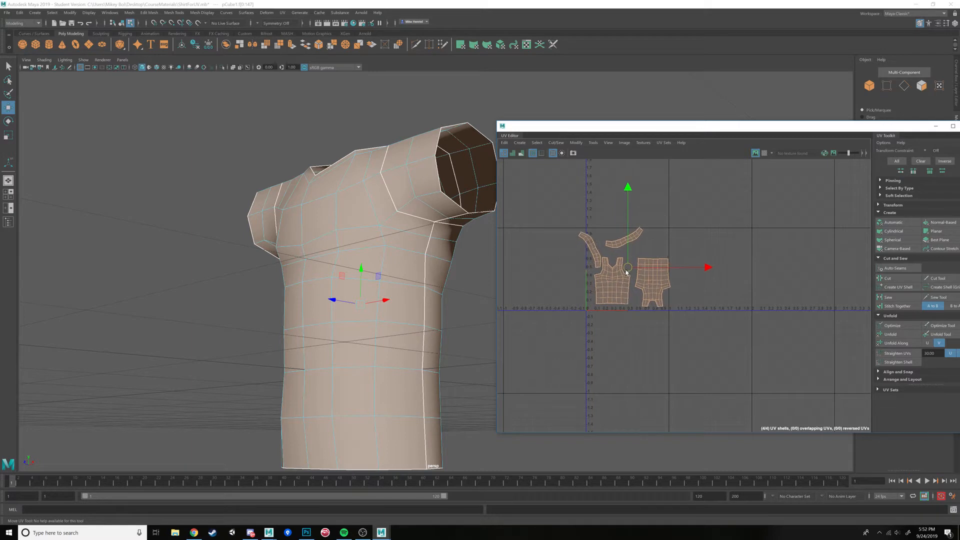
Move the shells into the UV square, toggle the checker preview, and select both sleeve strips
left_click_drag(627, 267, 624, 269)
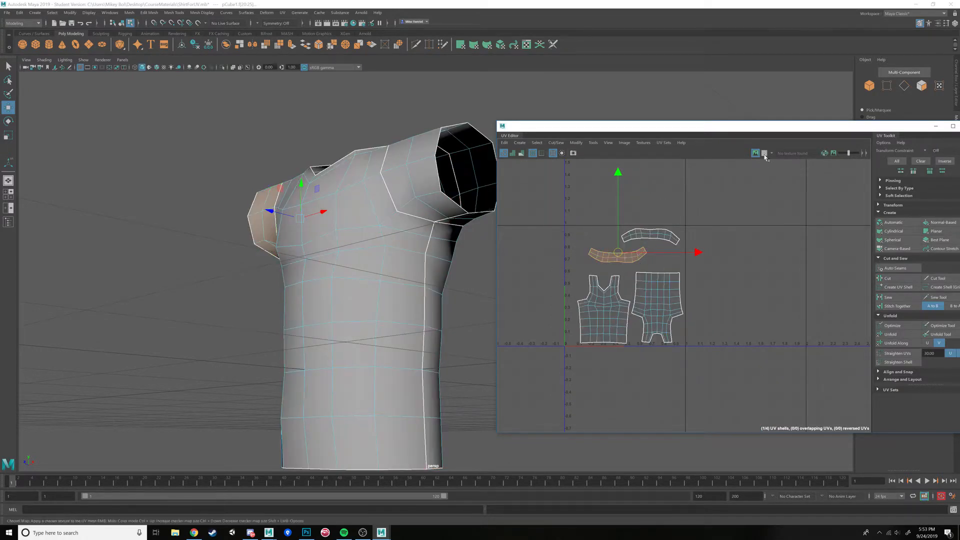
left_click(761, 153)
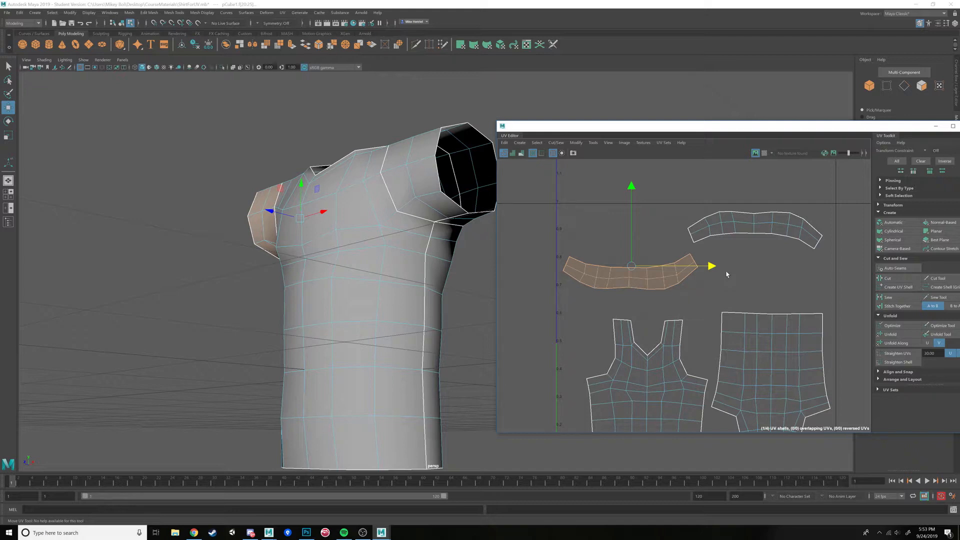
left_click(759, 312)
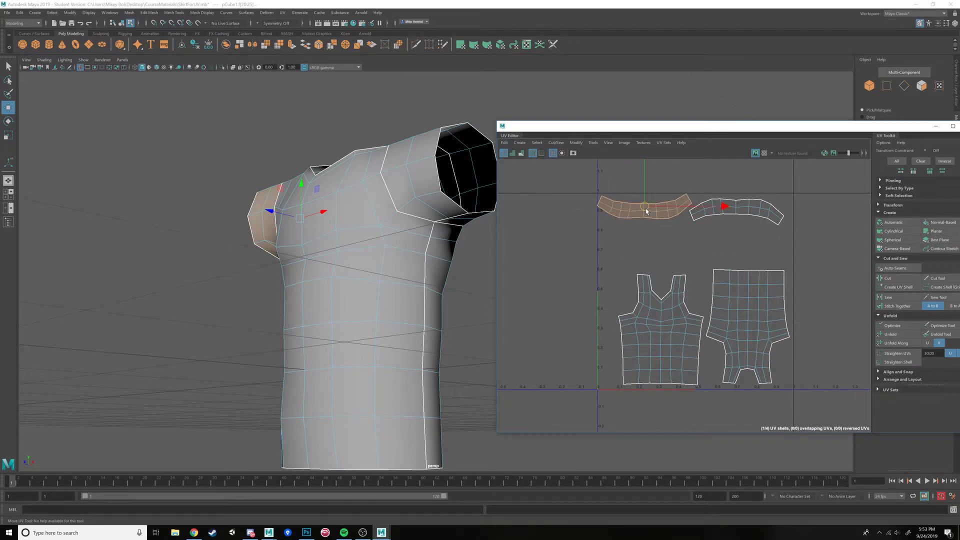
left_click(744, 331)
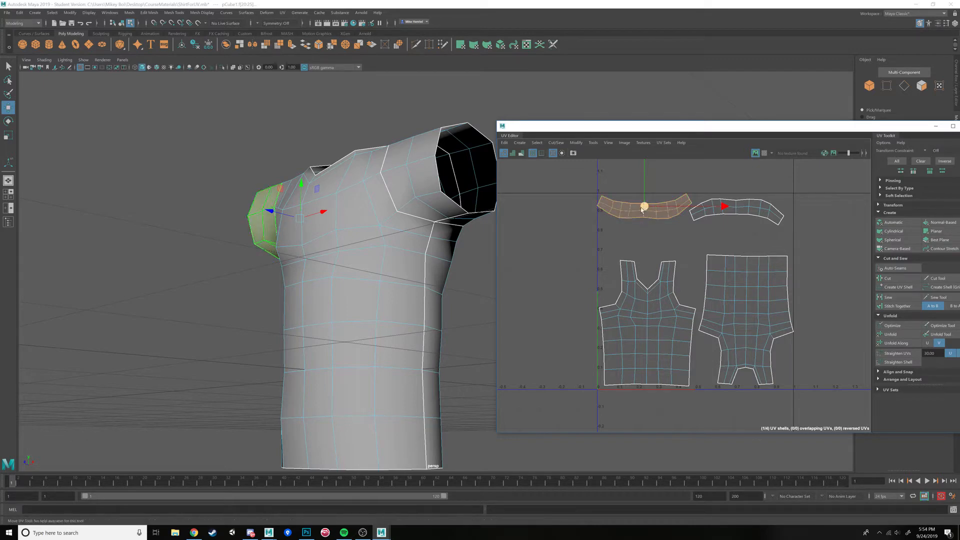
Drag both sleeve strips into their final spots above the front and back panels
left_click_drag(643, 206, 666, 237)
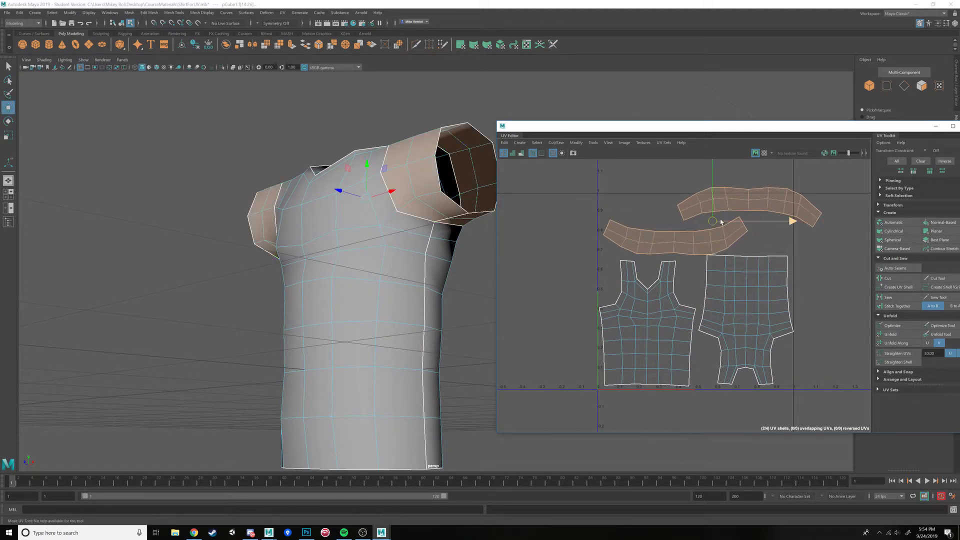
left_click_drag(712, 221, 717, 226)
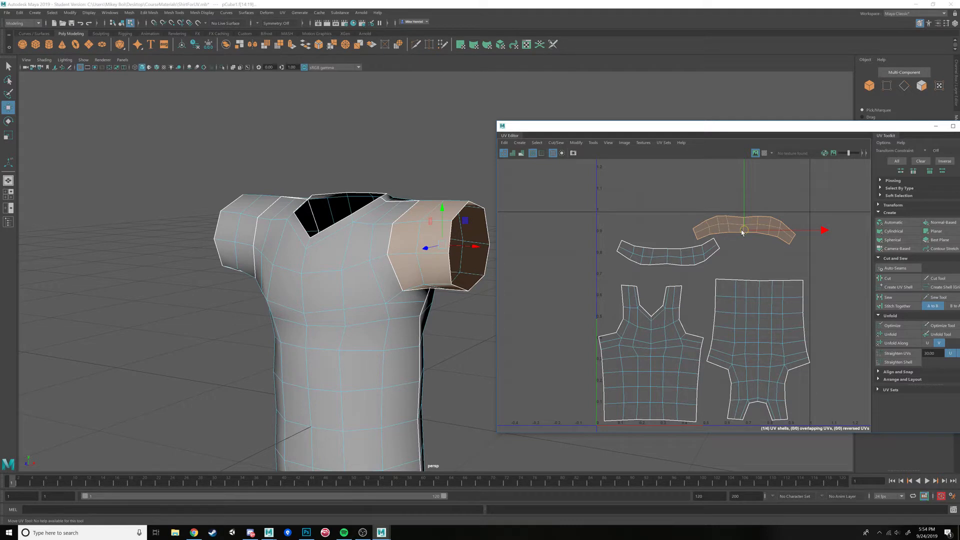
left_click_drag(744, 229, 668, 251)
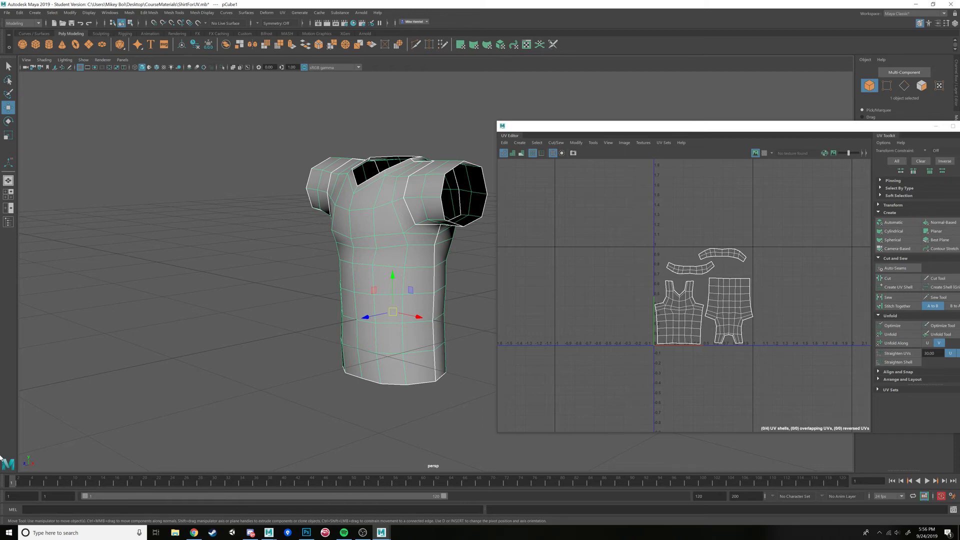
mouse_move(311, 307)
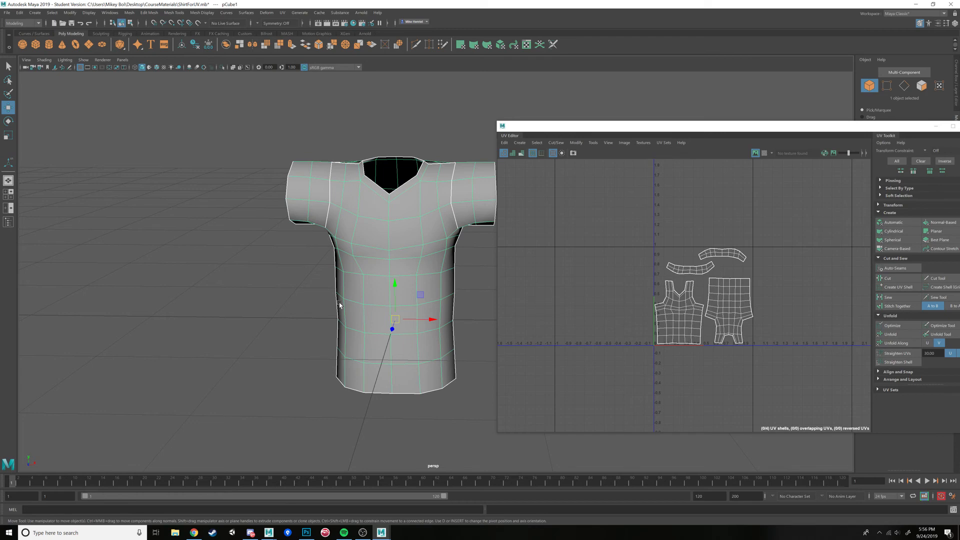
mouse_move(352, 231)
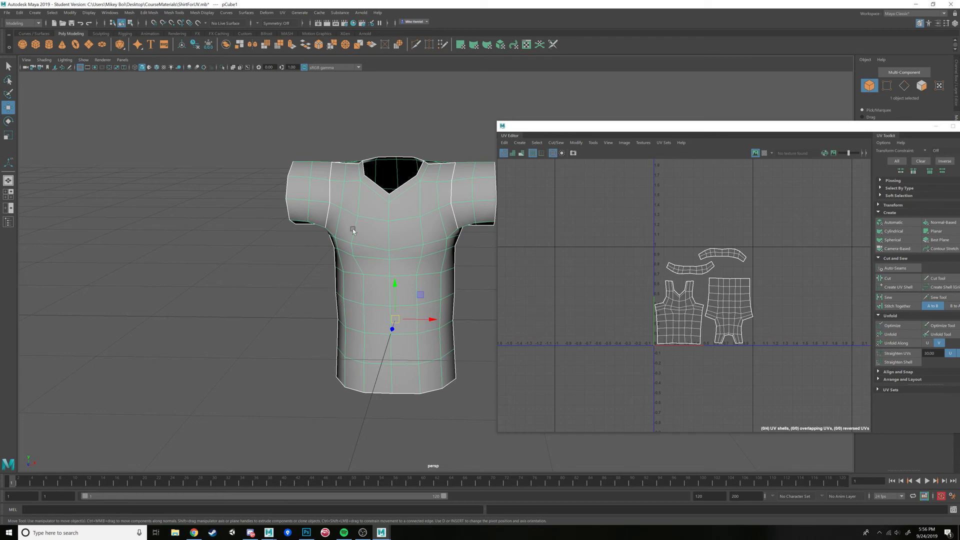